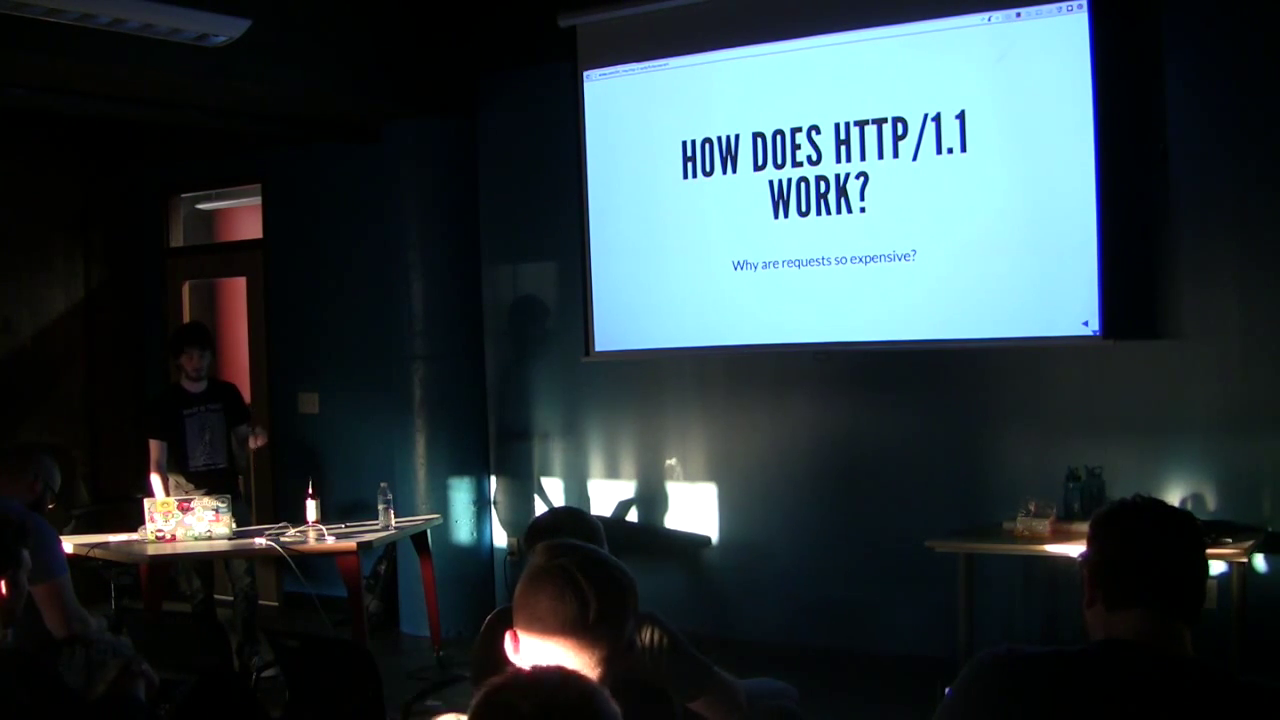
{"action": "key", "text": "Right"}
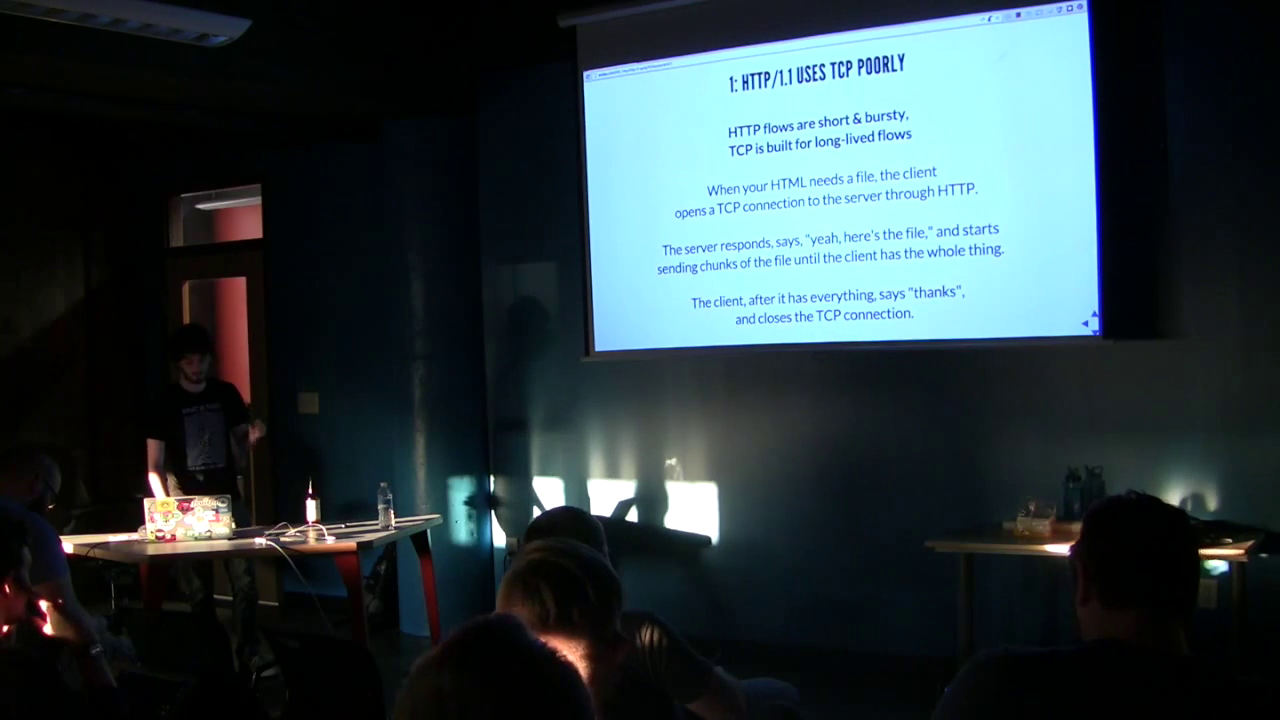